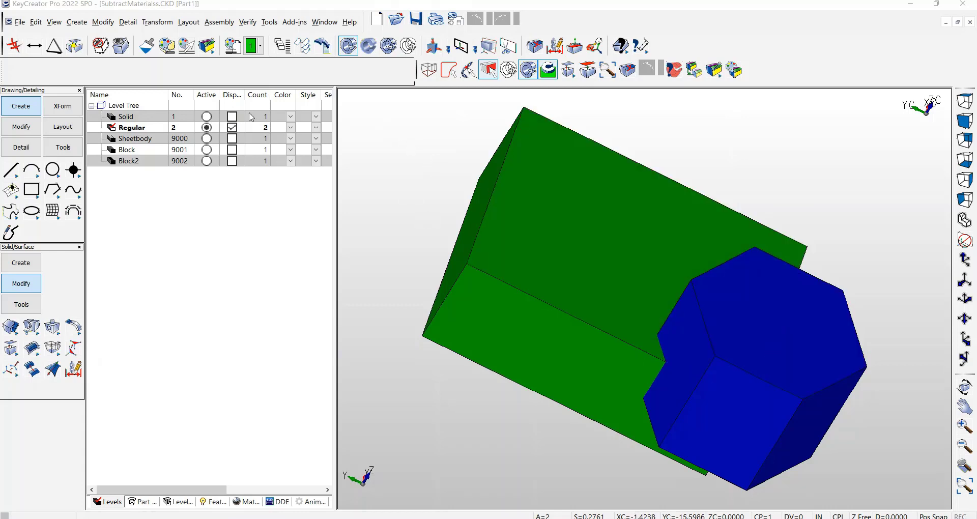
- Start a Boolean Subtract of one solid from another, then cancel it
click(252, 45)
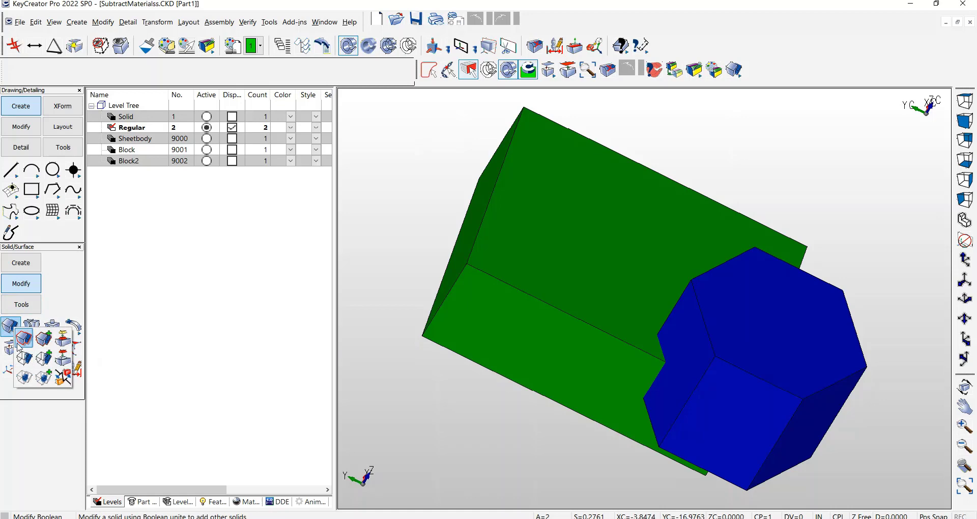
click(24, 338)
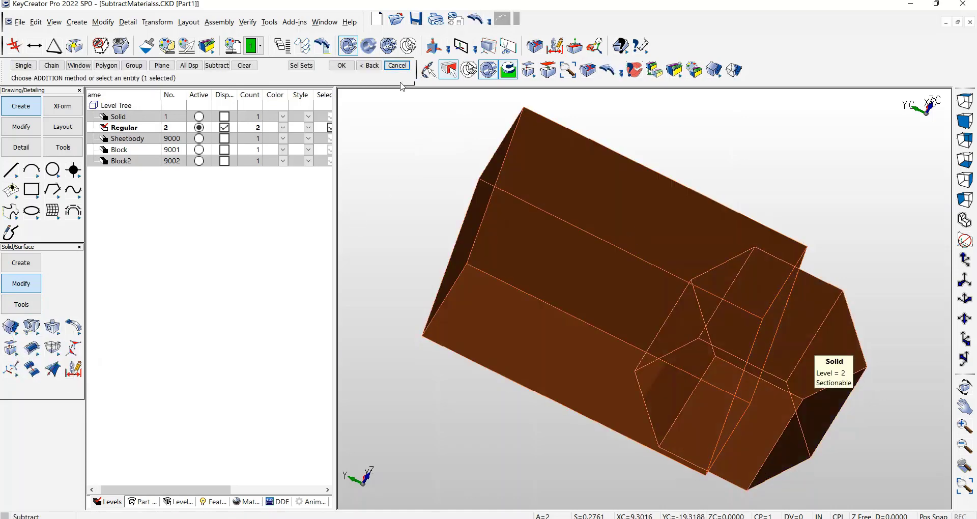
click(340, 65)
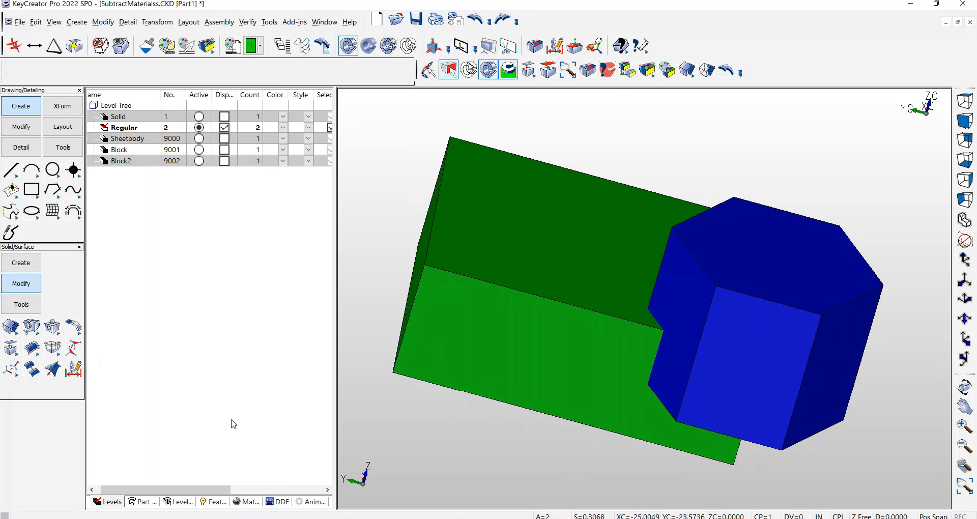
- Apply the R250 G150 B100 copper material to the whole hexagonal prism and subtract it from the block
click(251, 501)
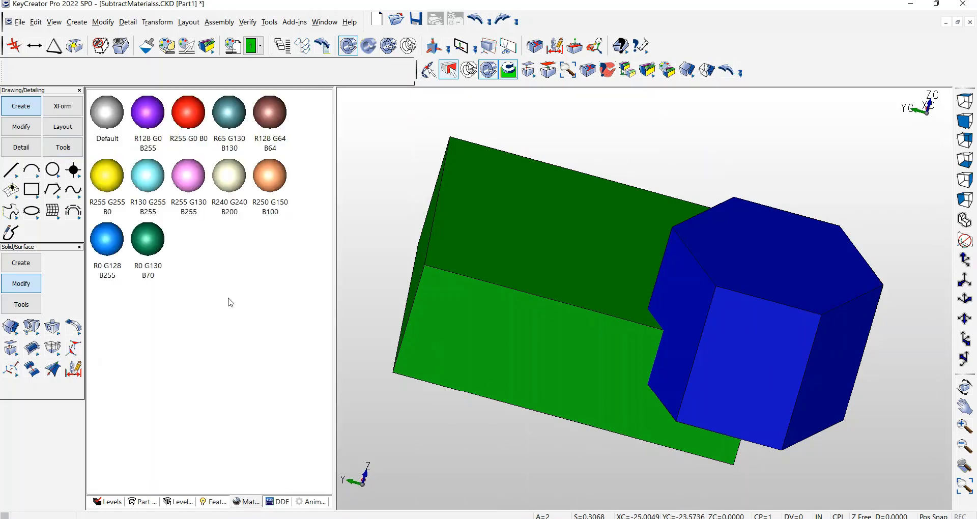
right_click(269, 175)
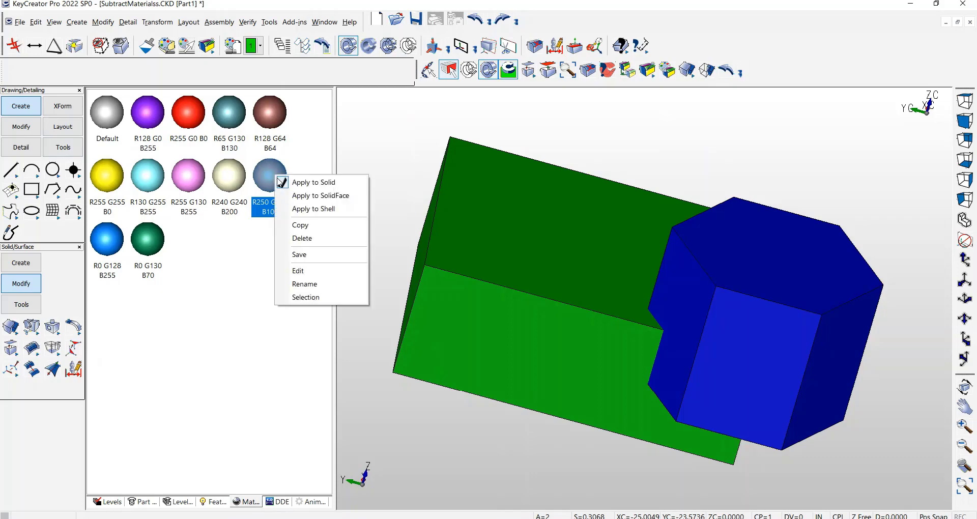
click(268, 177)
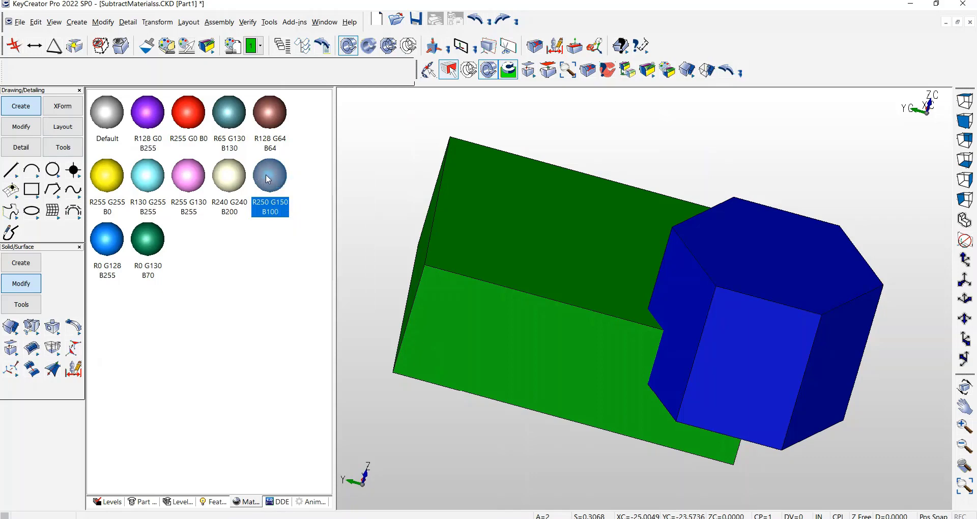
click(270, 175)
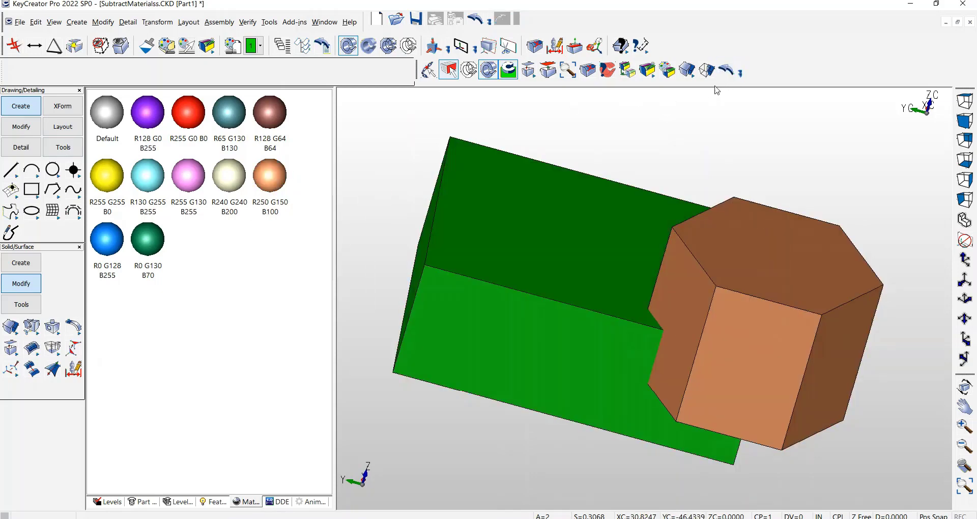
click(704, 69)
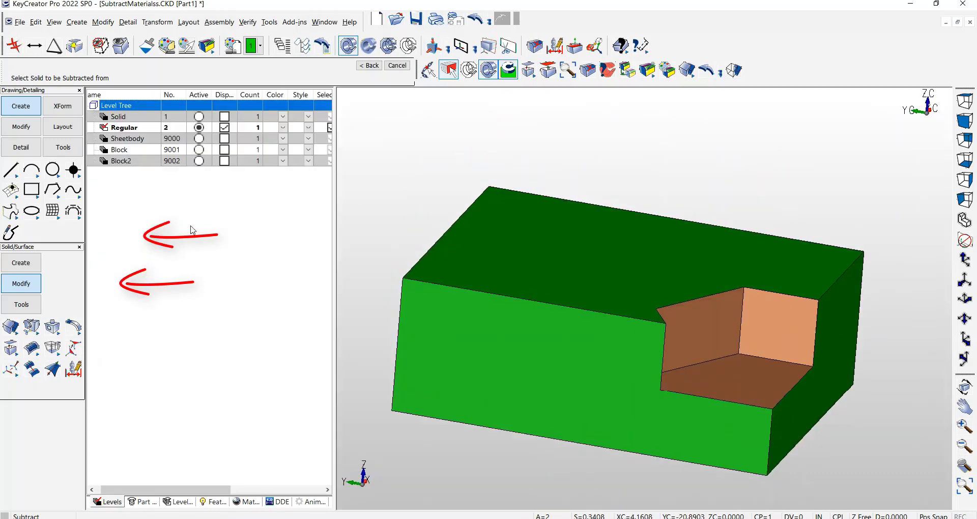
- Display the Solid and Block levels, fit the view and subtract the tool solid from the grey block
click(224, 127)
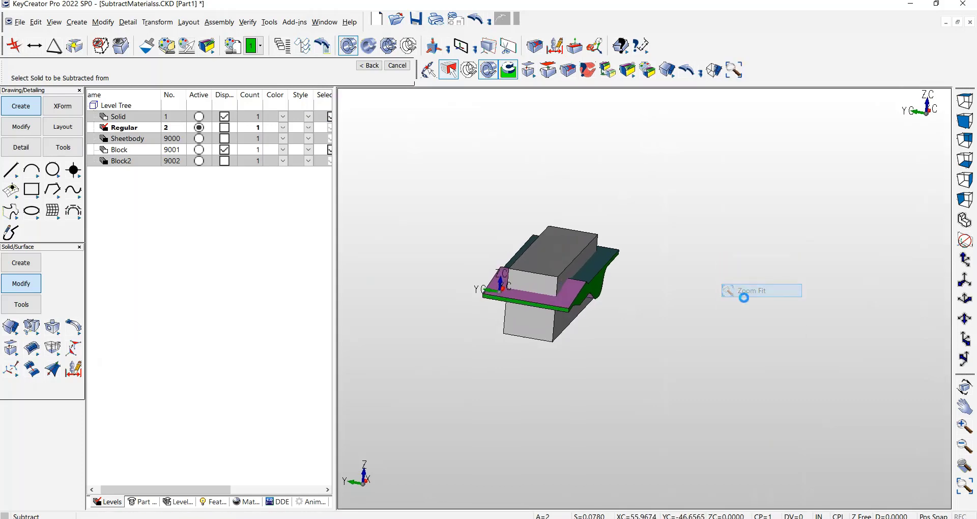
click(761, 291)
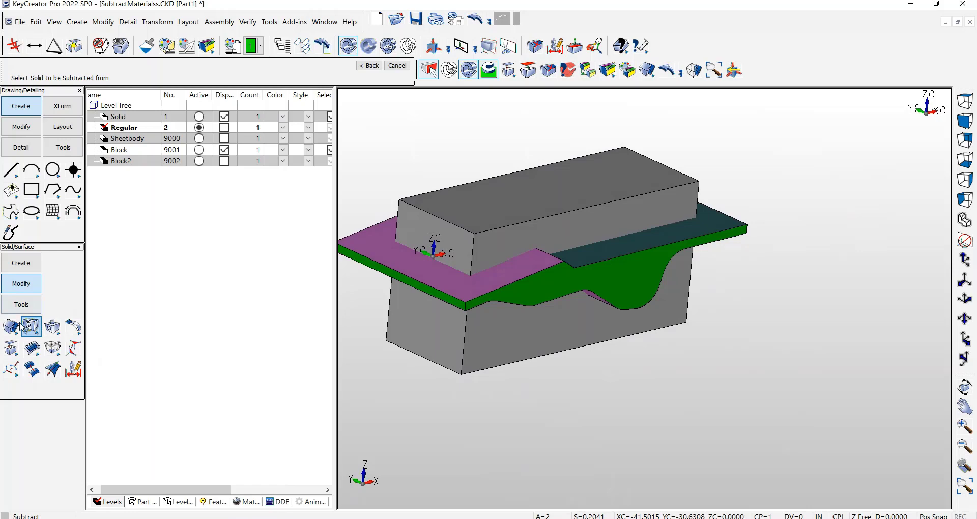
mouse_move(11, 325)
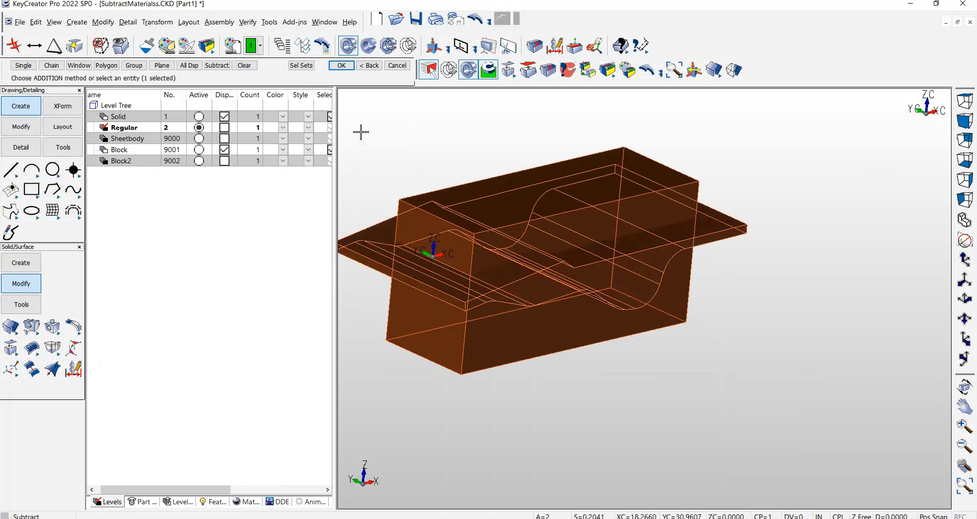
click(341, 65)
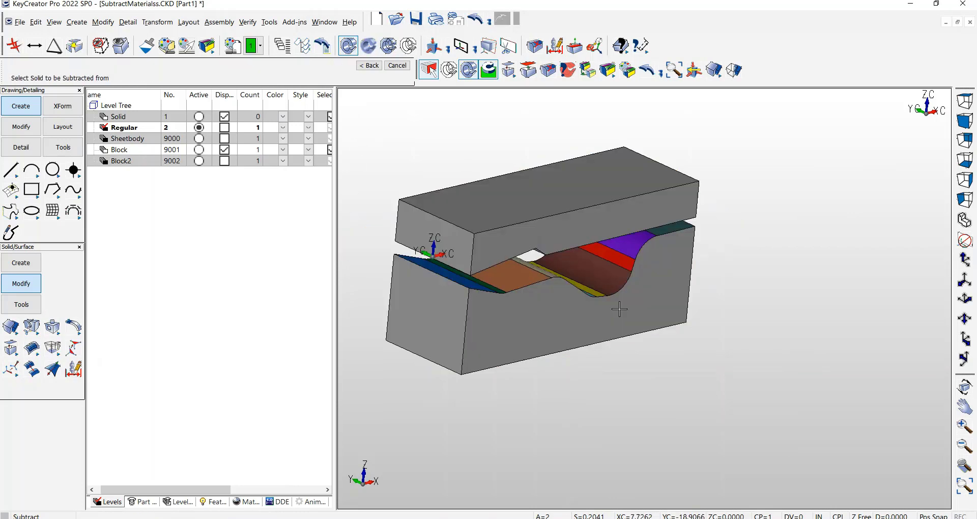
- Drag the view to show the second block with the multicoloured trim sheet through it
drag(620, 309, 484, 304)
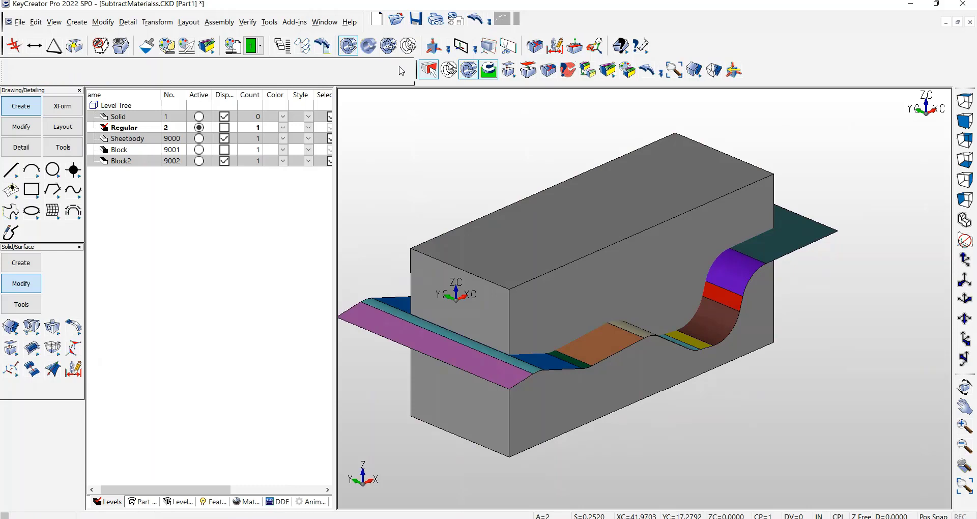
mouse_move(402, 130)
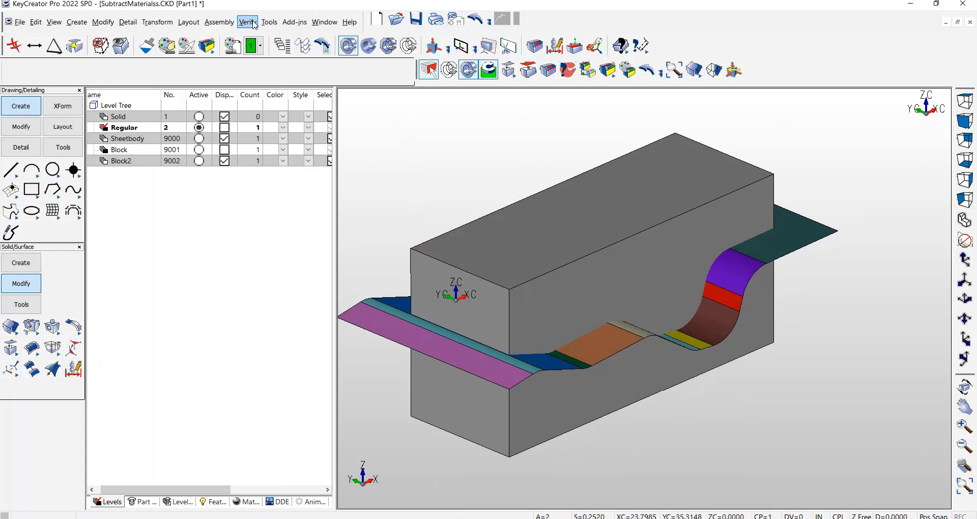
click(268, 22)
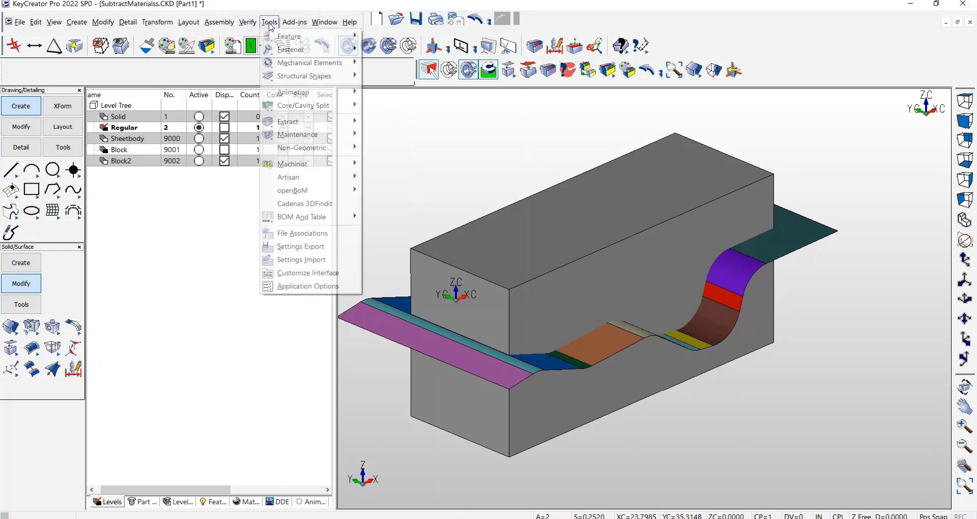
mouse_move(297, 134)
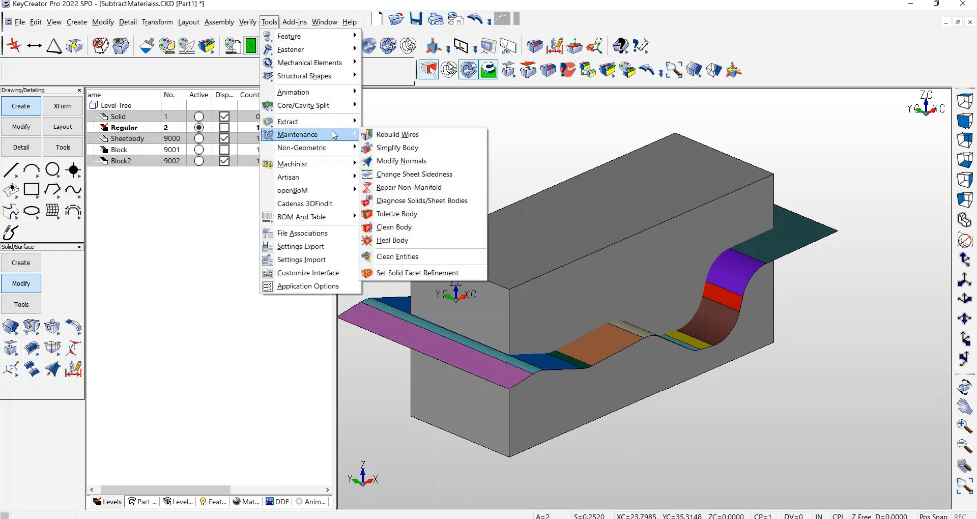
mouse_move(414, 174)
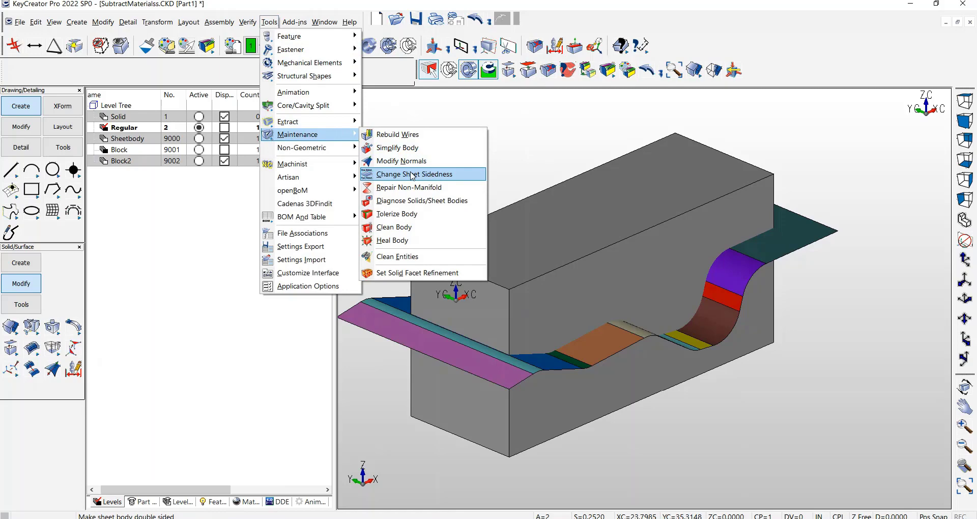
click(412, 174)
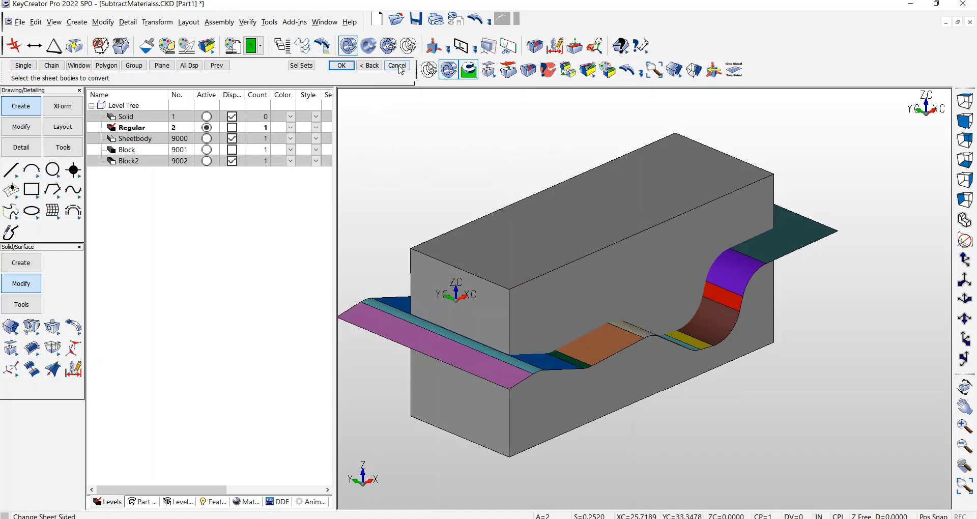
click(396, 65)
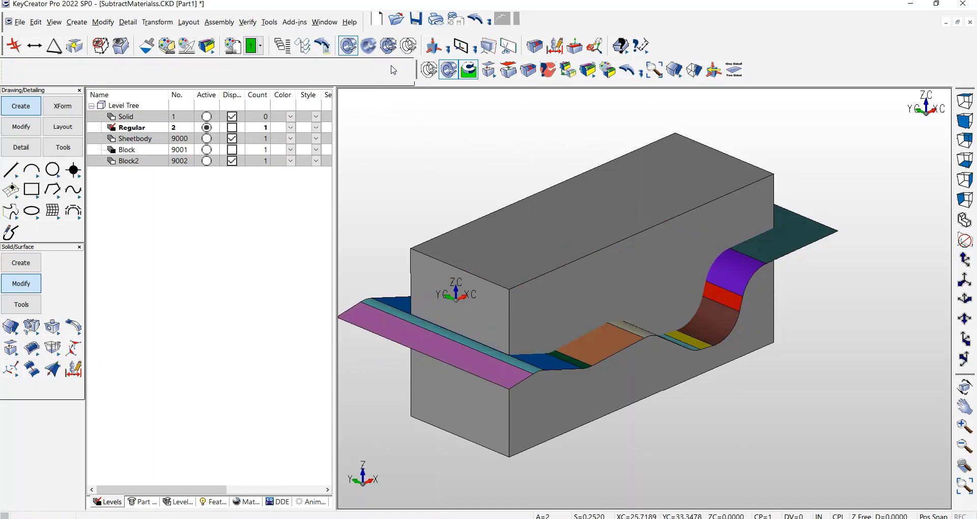
click(269, 23)
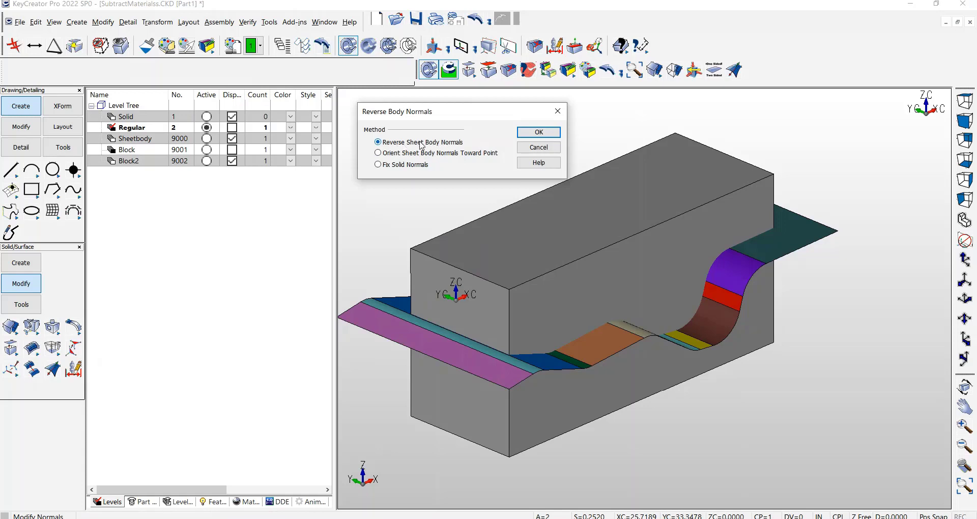
- Reverse the sheet body normals of the multicoloured trim sheet passing through the block
click(538, 133)
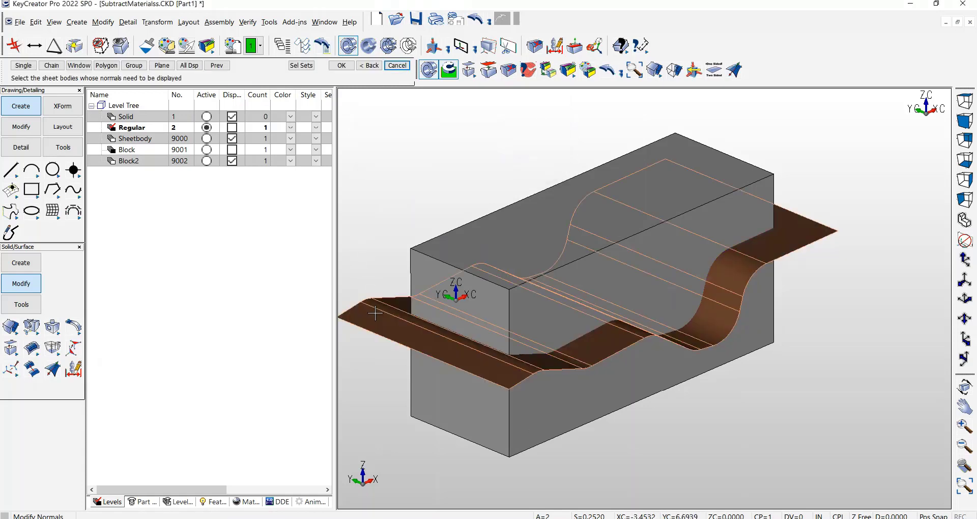
click(374, 315)
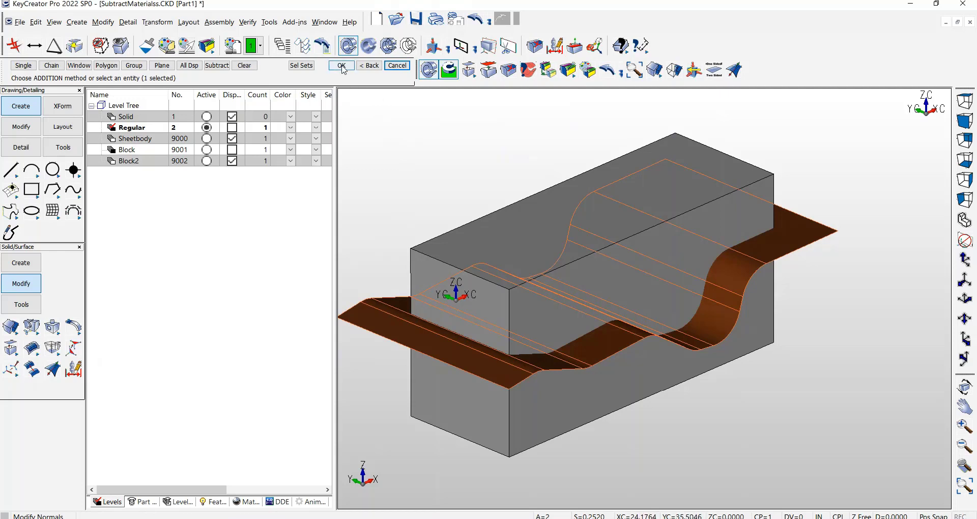
click(341, 65)
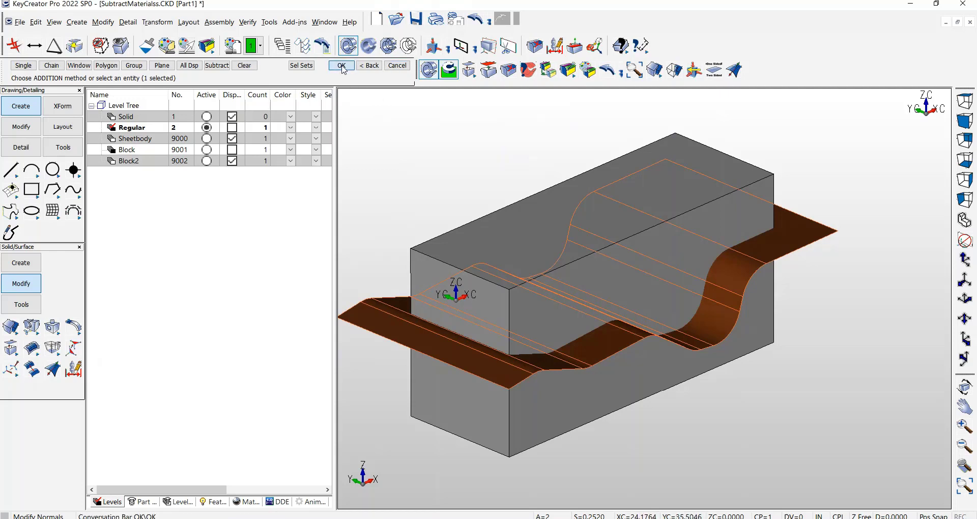
click(341, 65)
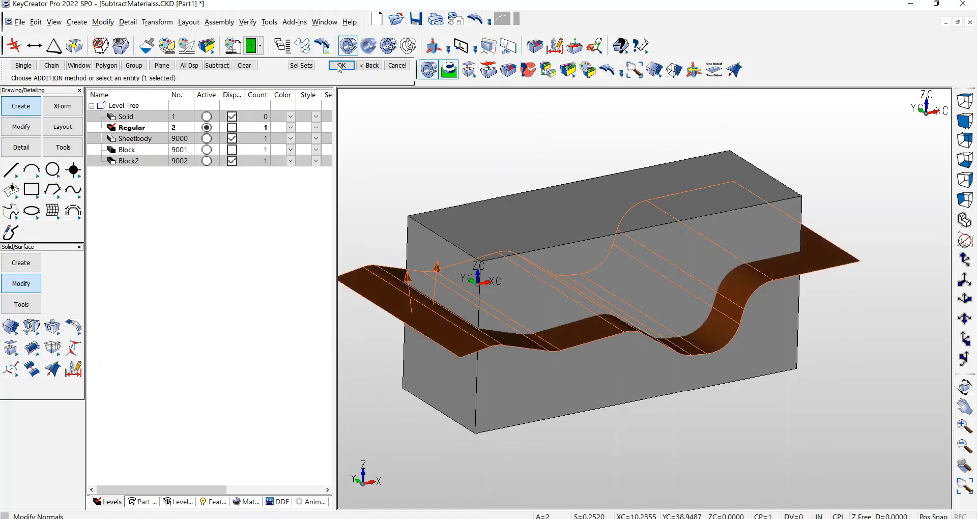
click(341, 65)
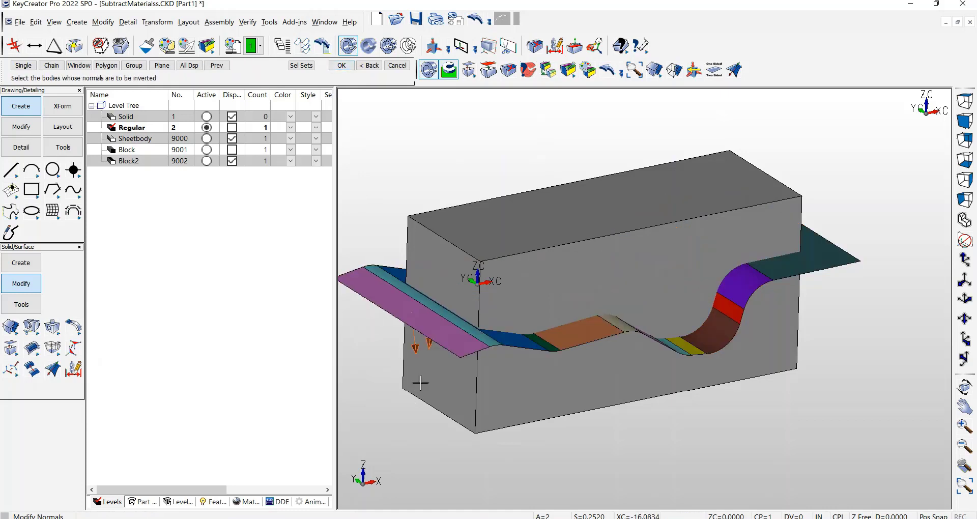